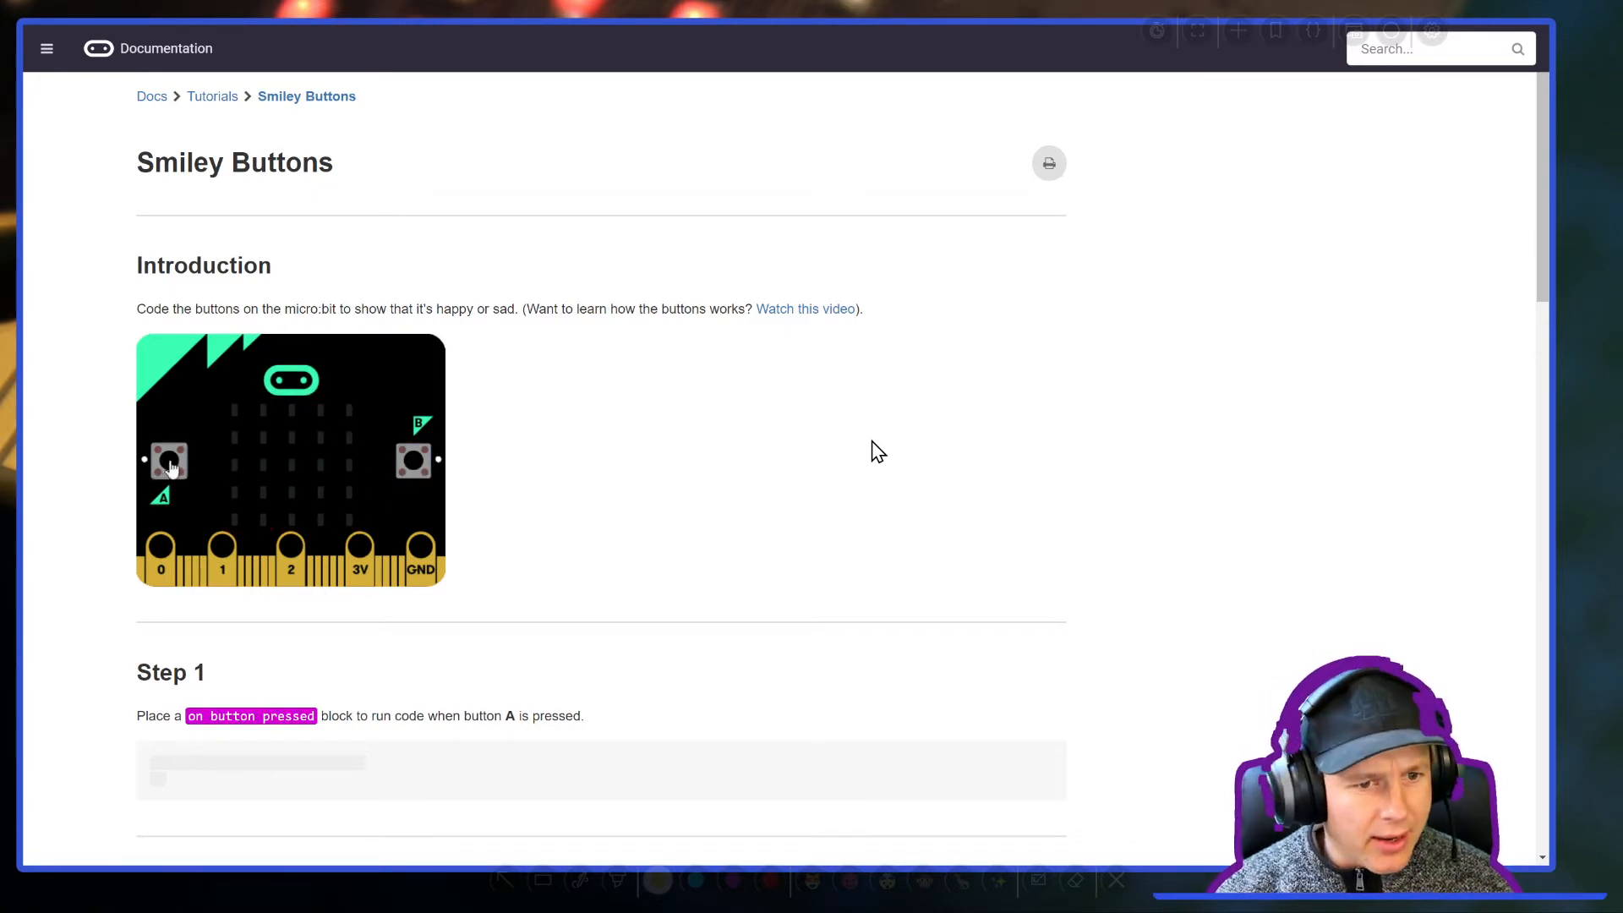
# Step: Reload in Crowdin In-Context mode and bring up the French editor for the title 'Boutons Smiley'
pyautogui.click(167, 460)
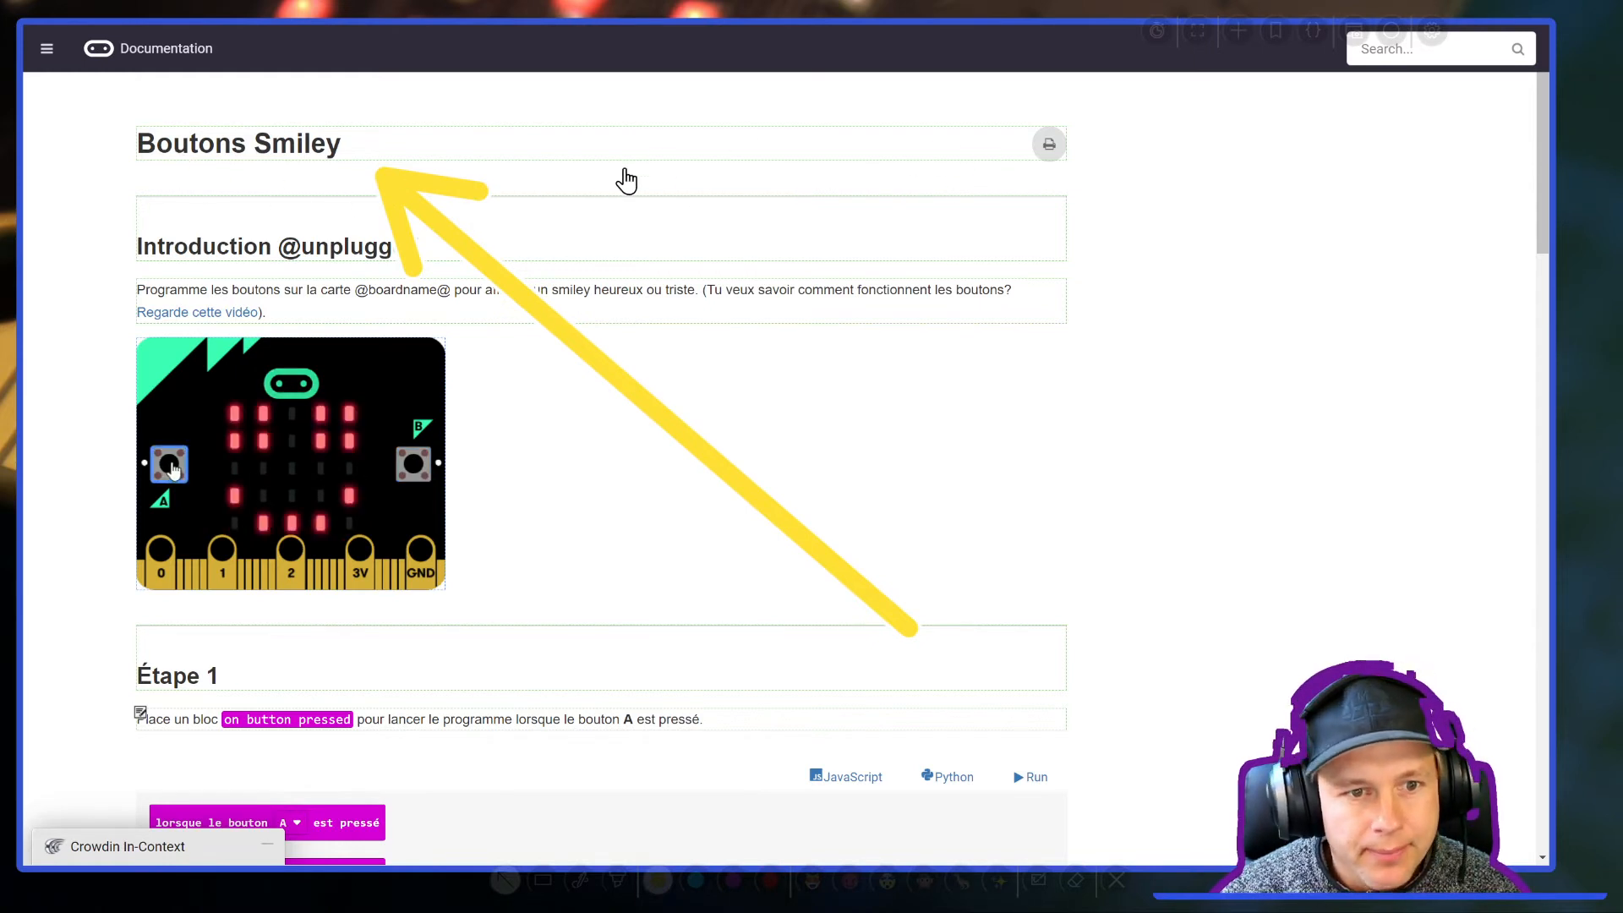
pyautogui.click(239, 142)
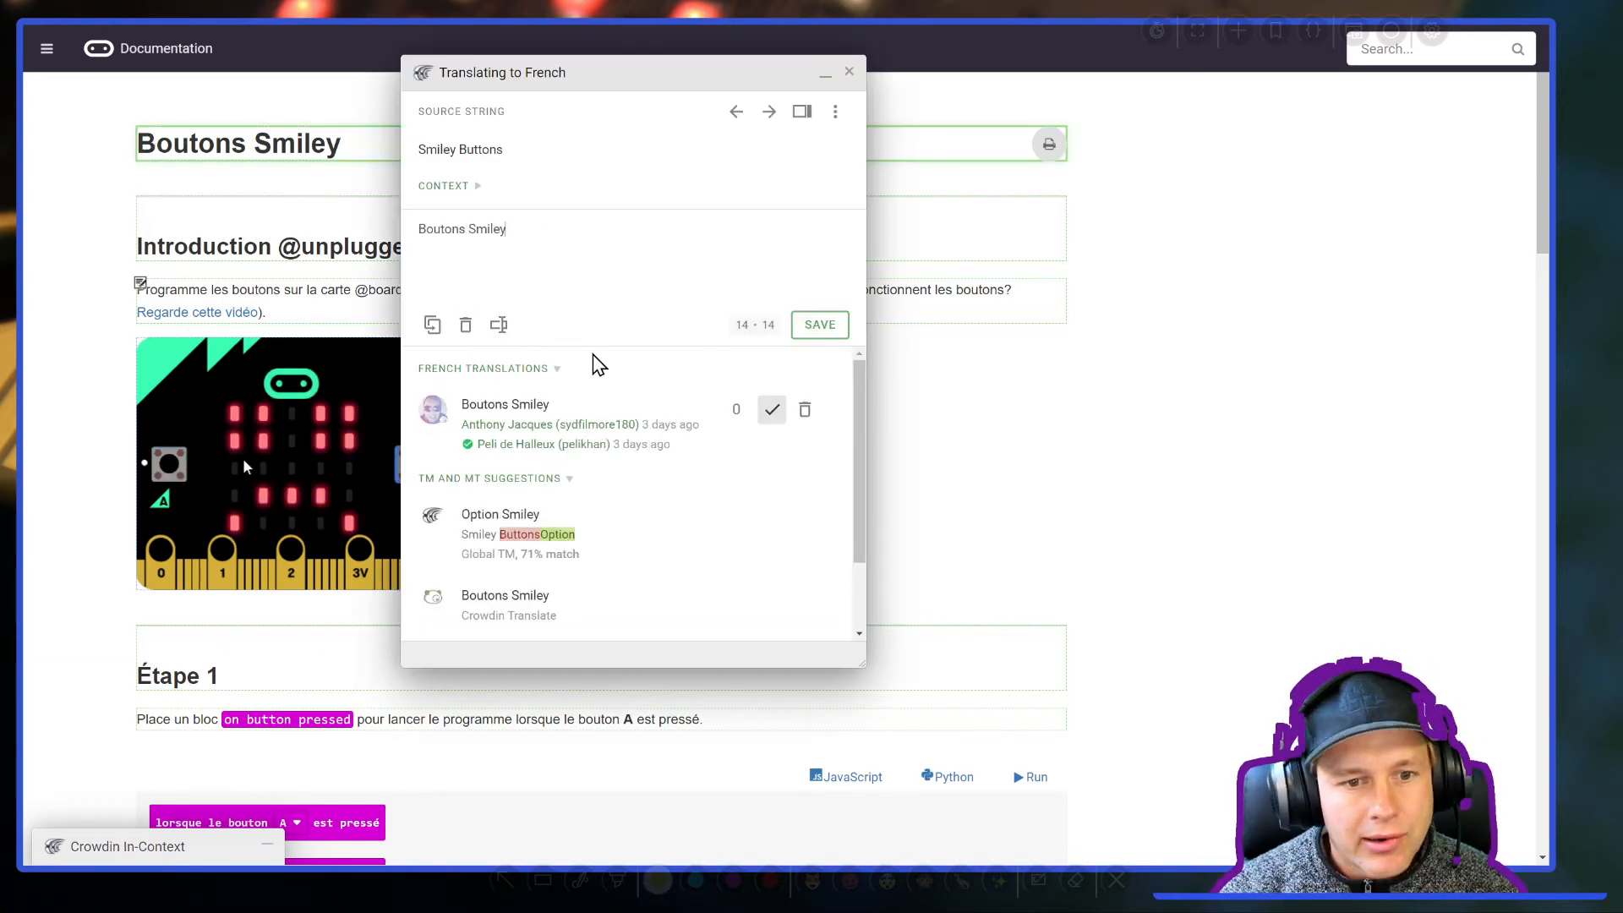
# Step: Review the French translation of the Étape 2 show-leds sentence and close the editor
pyautogui.click(768, 112)
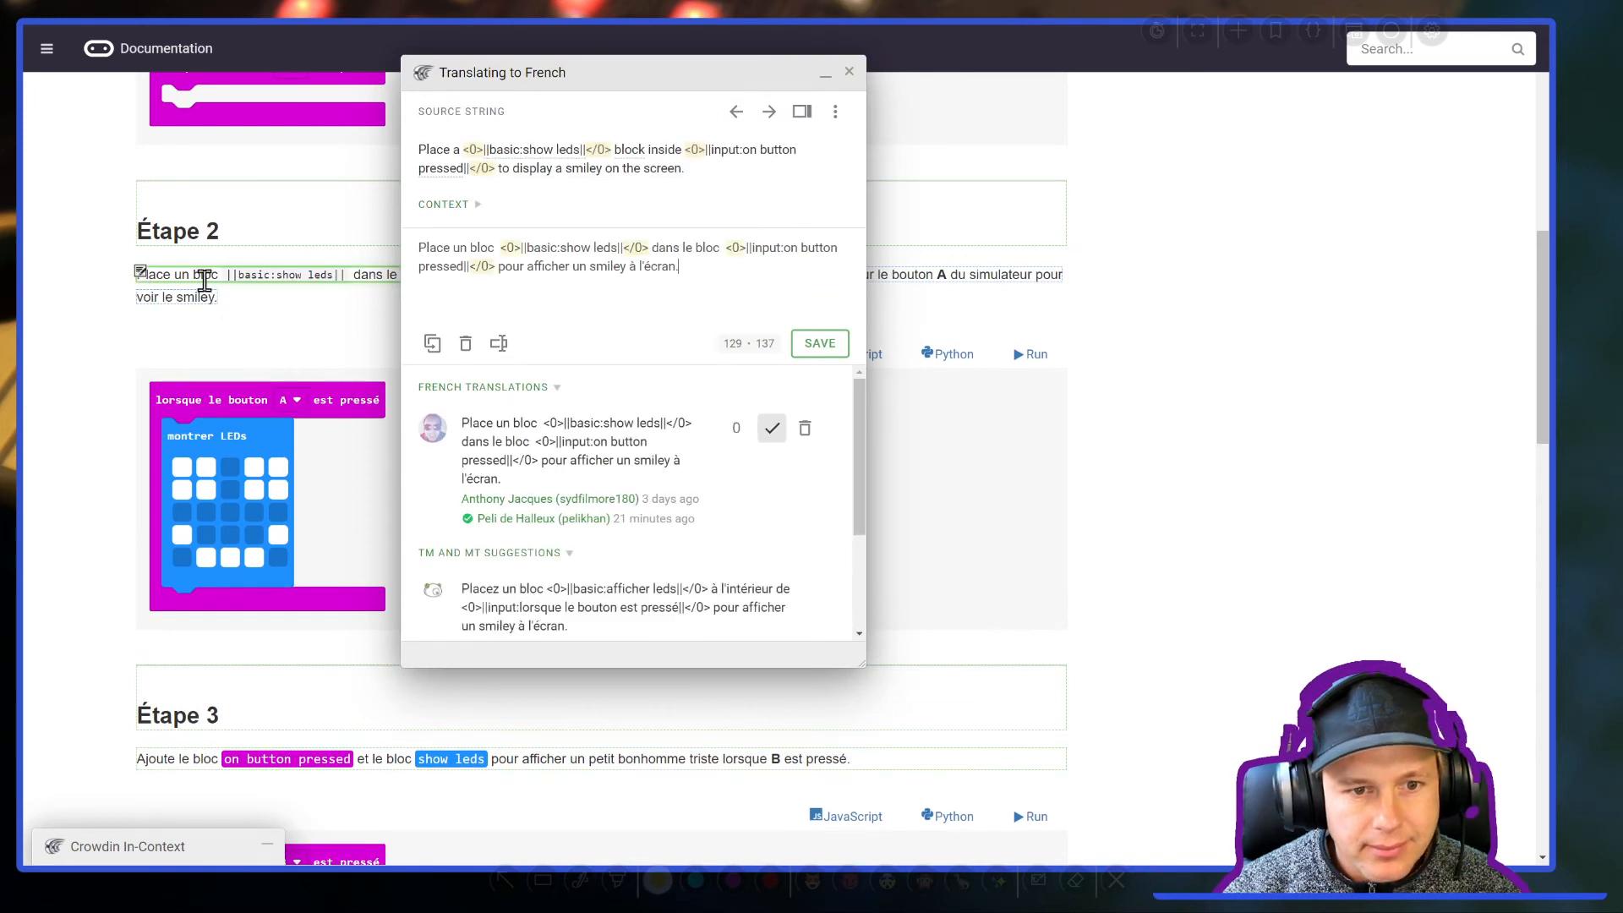
pyautogui.click(847, 71)
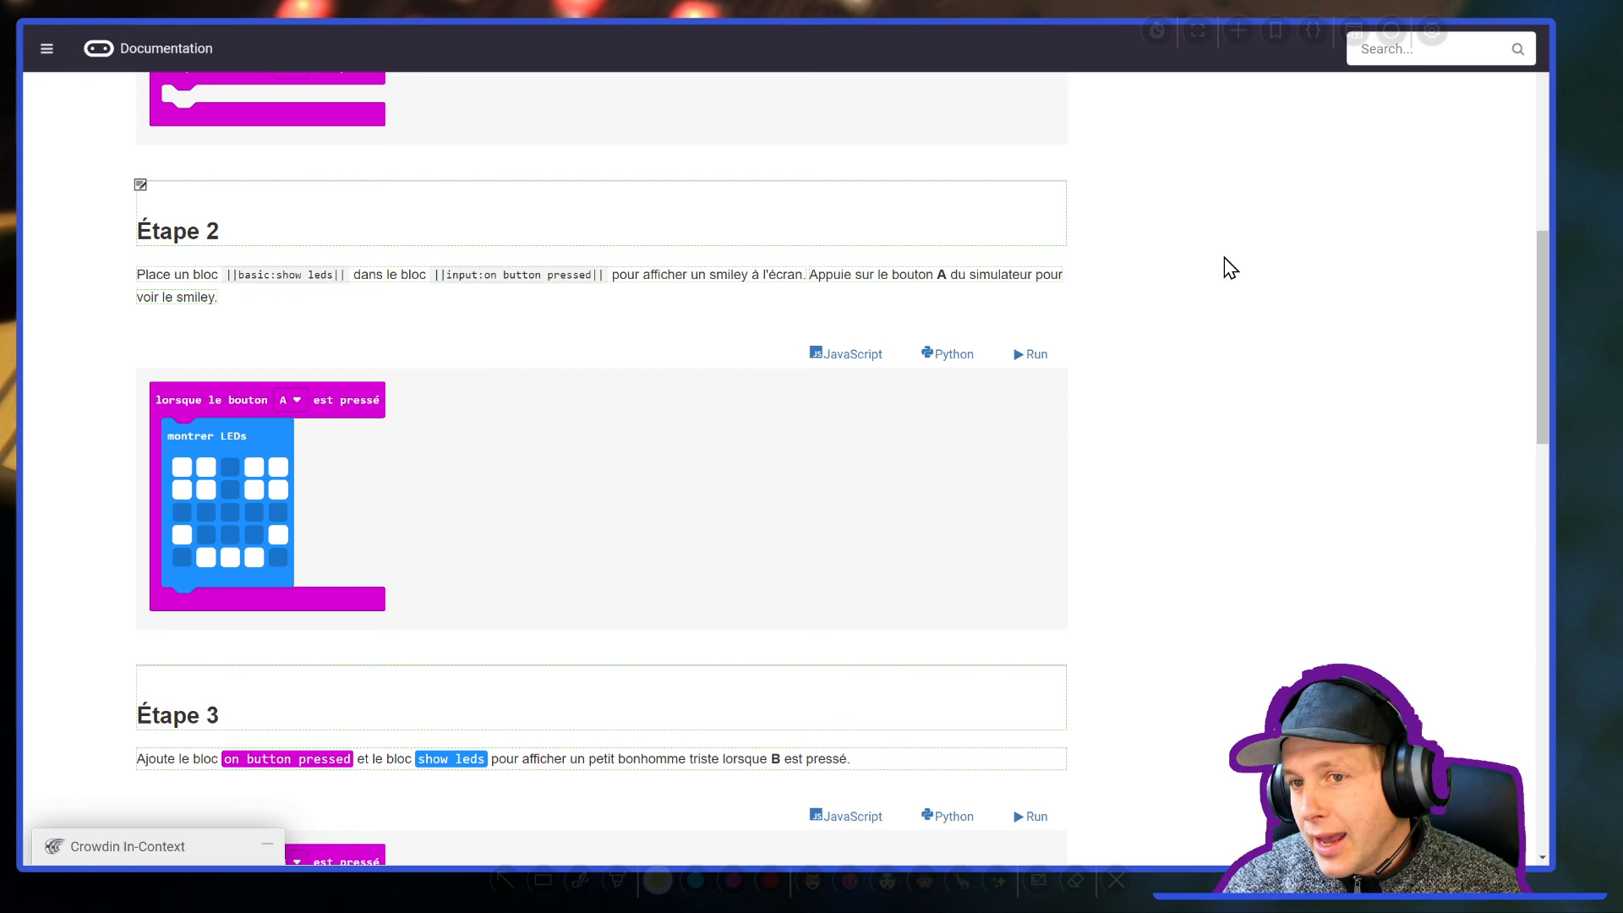